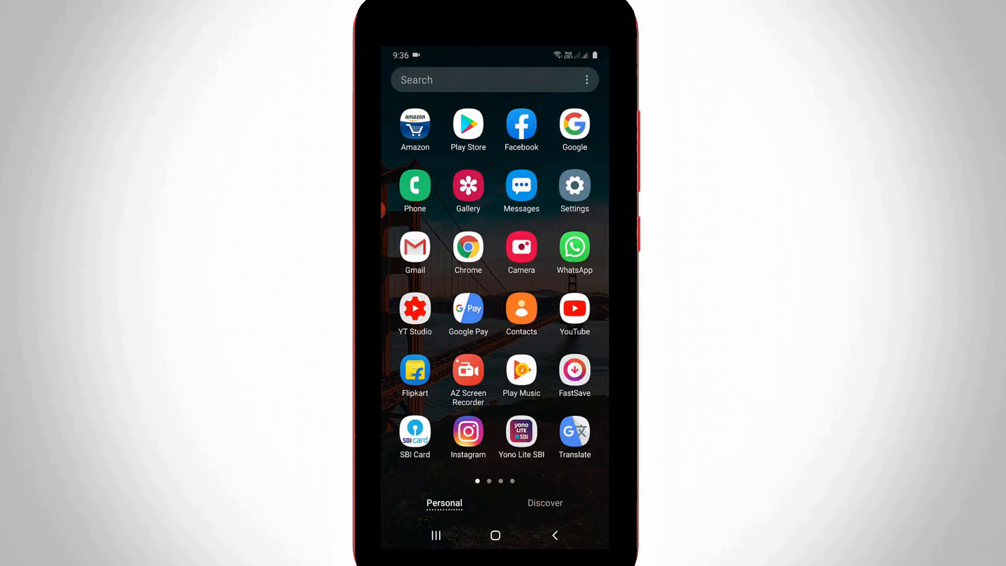
Go from the Settings app into the Accounts and backup page
left_click(573, 189)
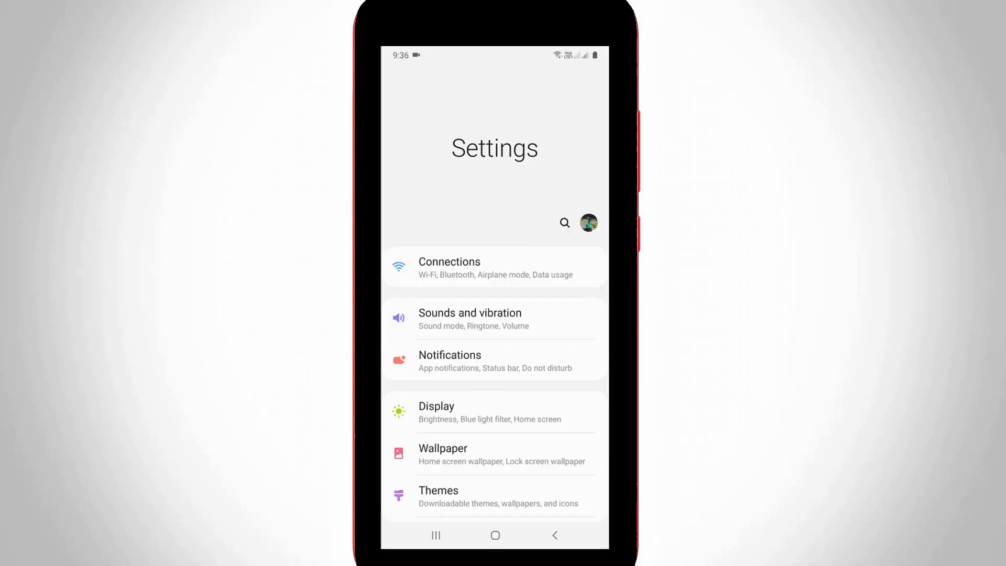
scroll("down", 3)
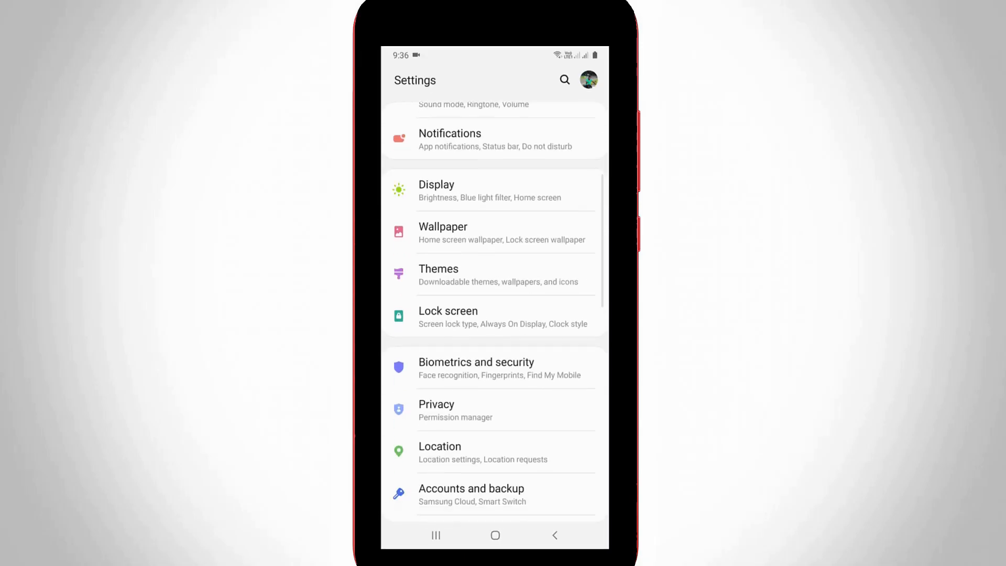
left_click(471, 494)
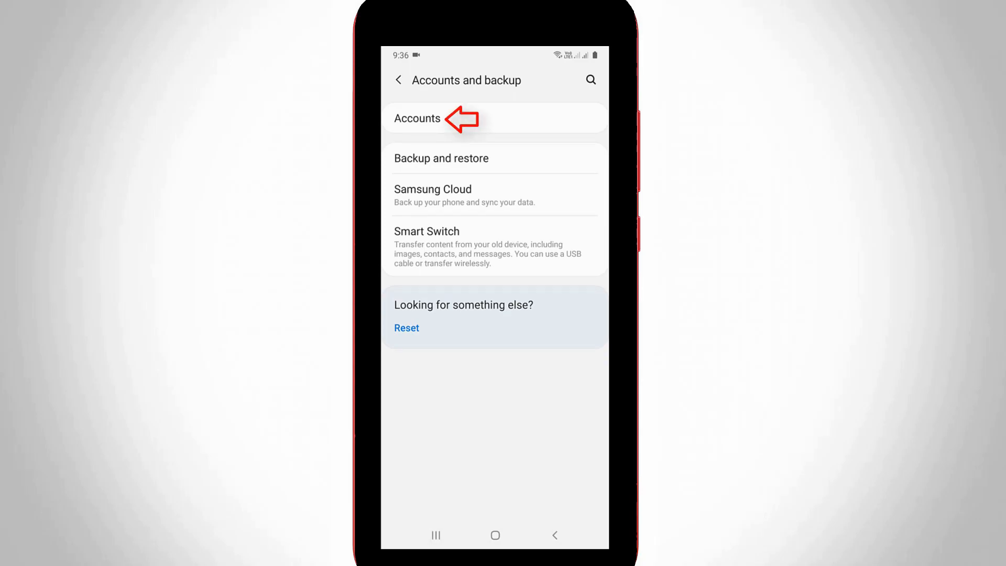
Choose Accounts and enter the Samsung account profile
left_click(418, 118)
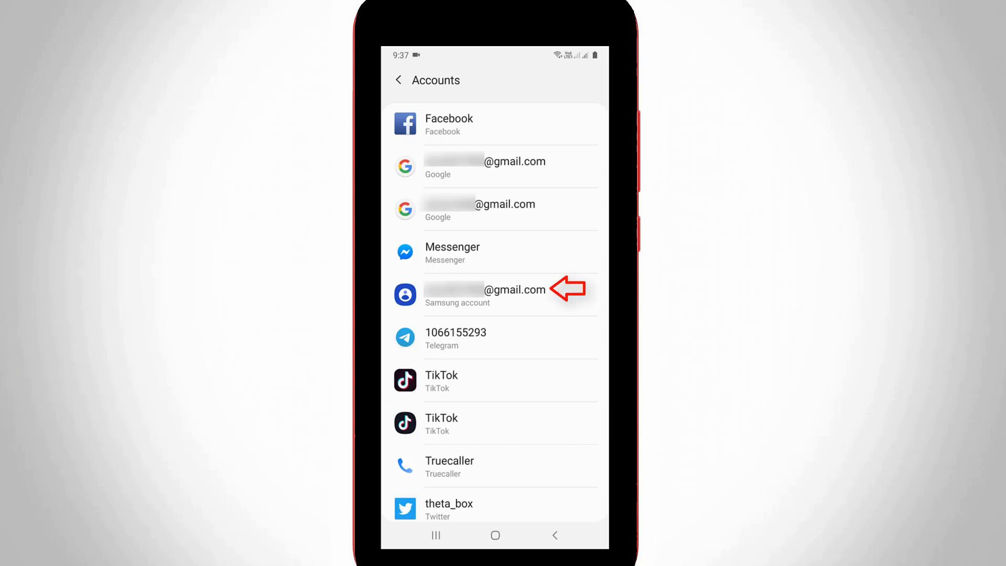
left_click(485, 295)
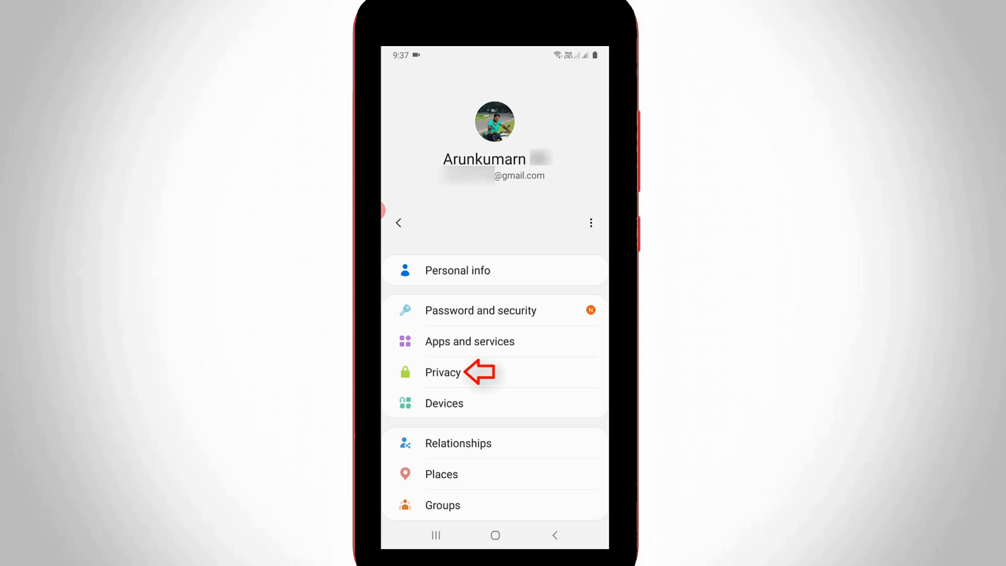
Go through Privacy into the Customization Service page of the Samsung account
left_click(442, 372)
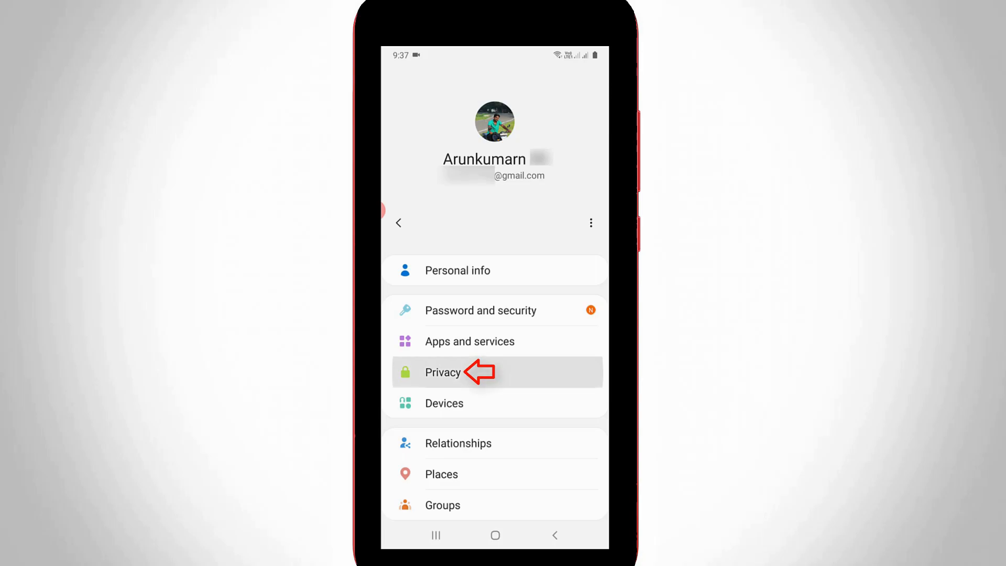
left_click(442, 372)
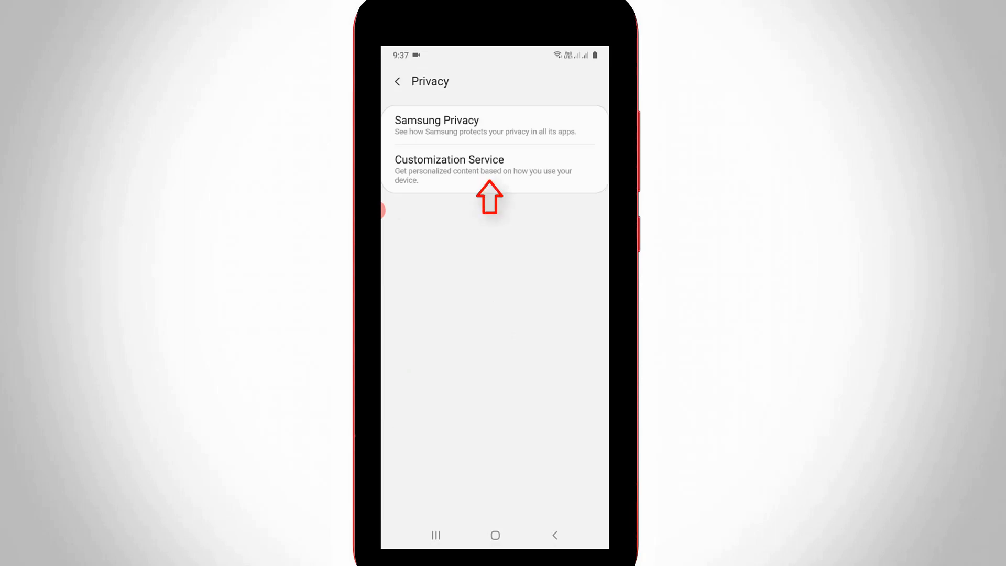
left_click(450, 170)
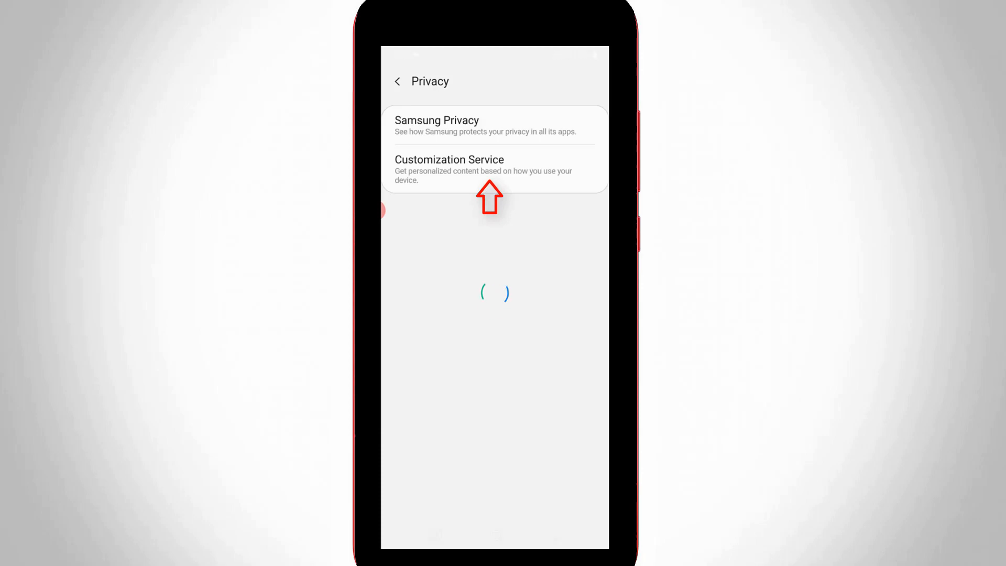
left_click(450, 170)
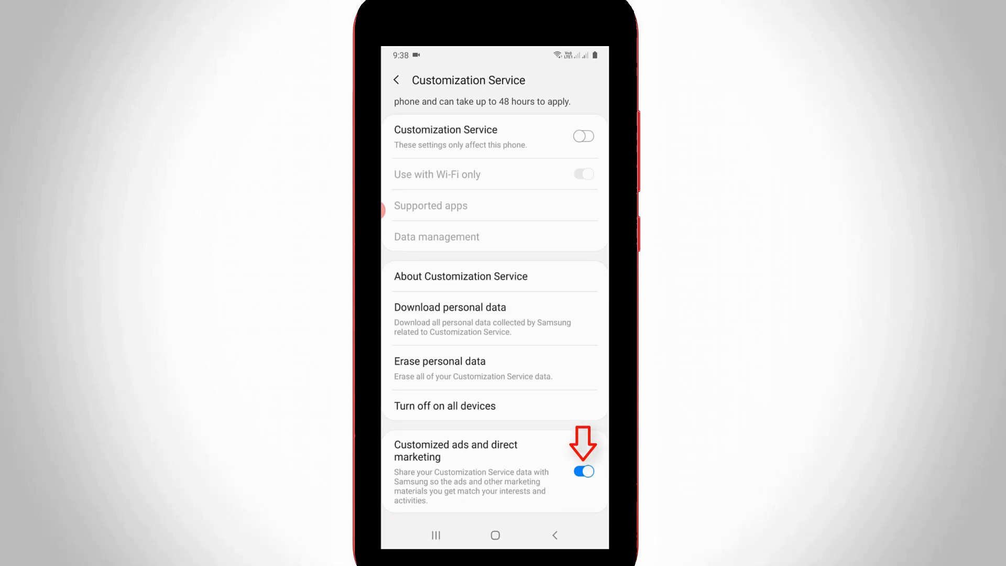
Switch off Customized ads and direct marketing for the Samsung account
left_click(582, 470)
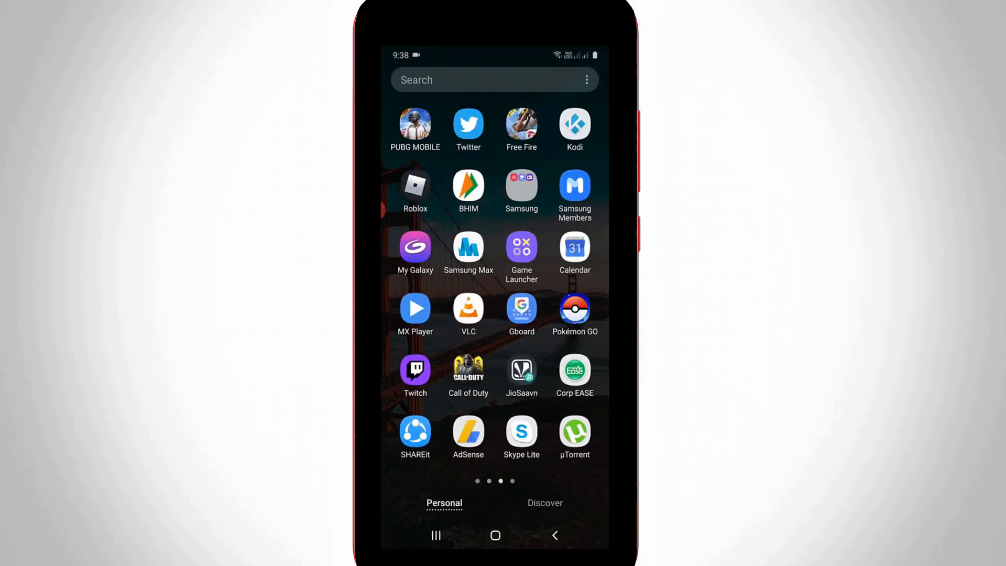
Swipe to the last app drawer page and start Galaxy Store
scroll("left", 3)
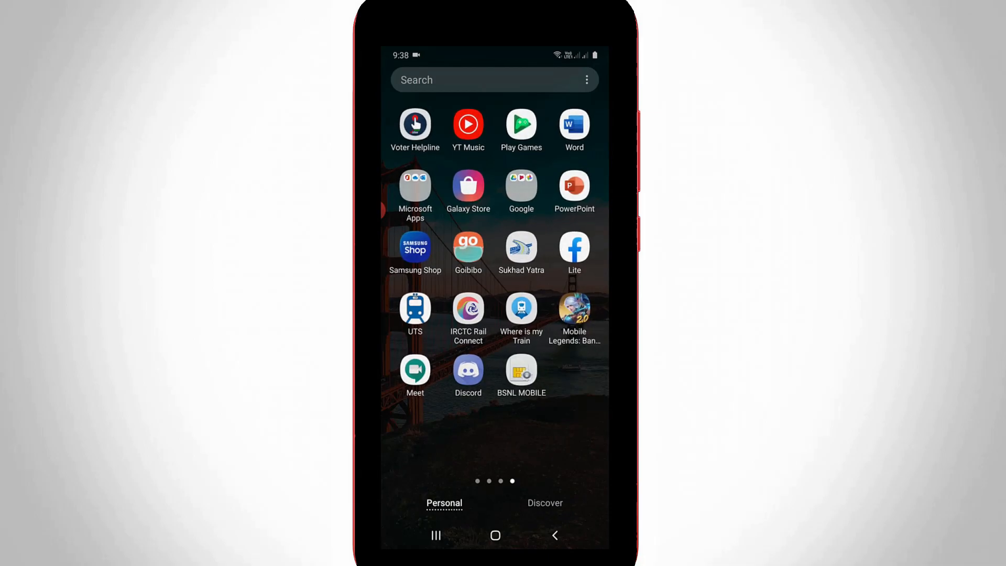
left_click(468, 186)
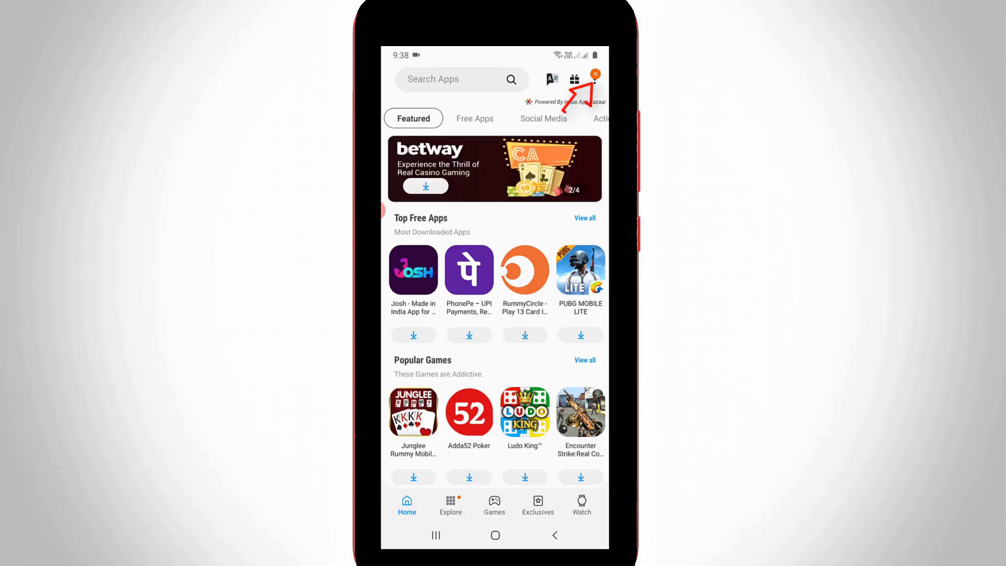
In Galaxy Store Settings, switch off Marketing choice promotions
left_click(594, 79)
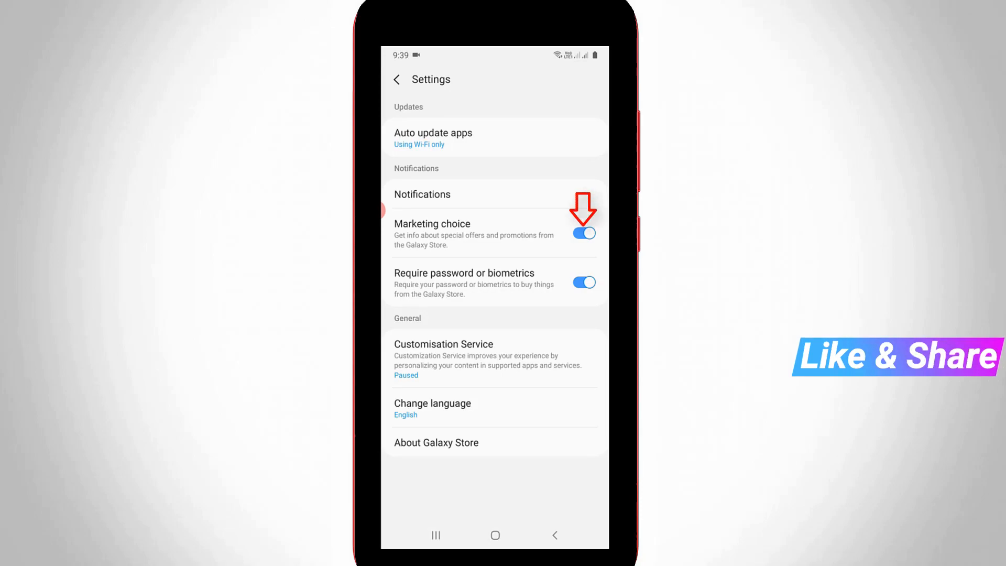
left_click(583, 233)
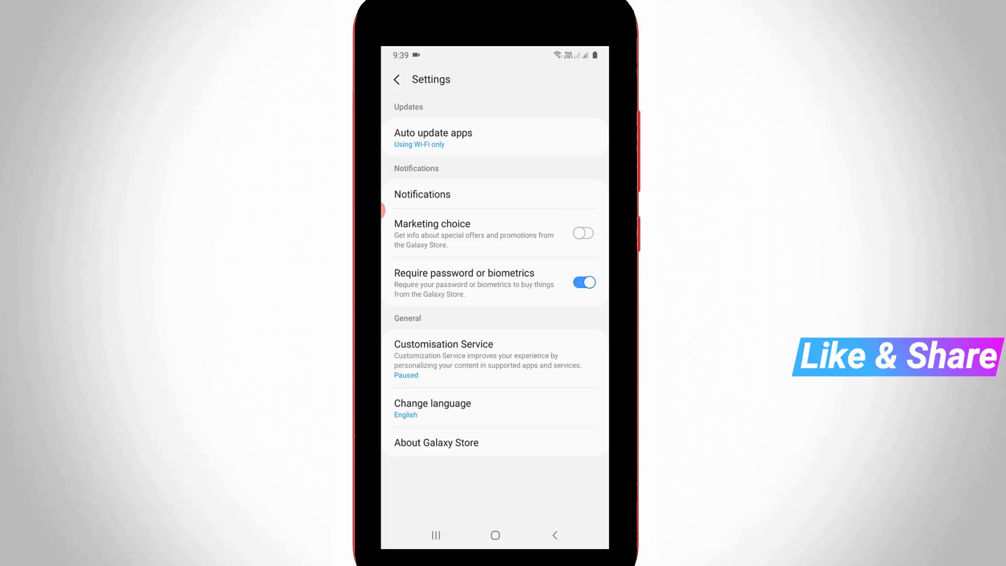